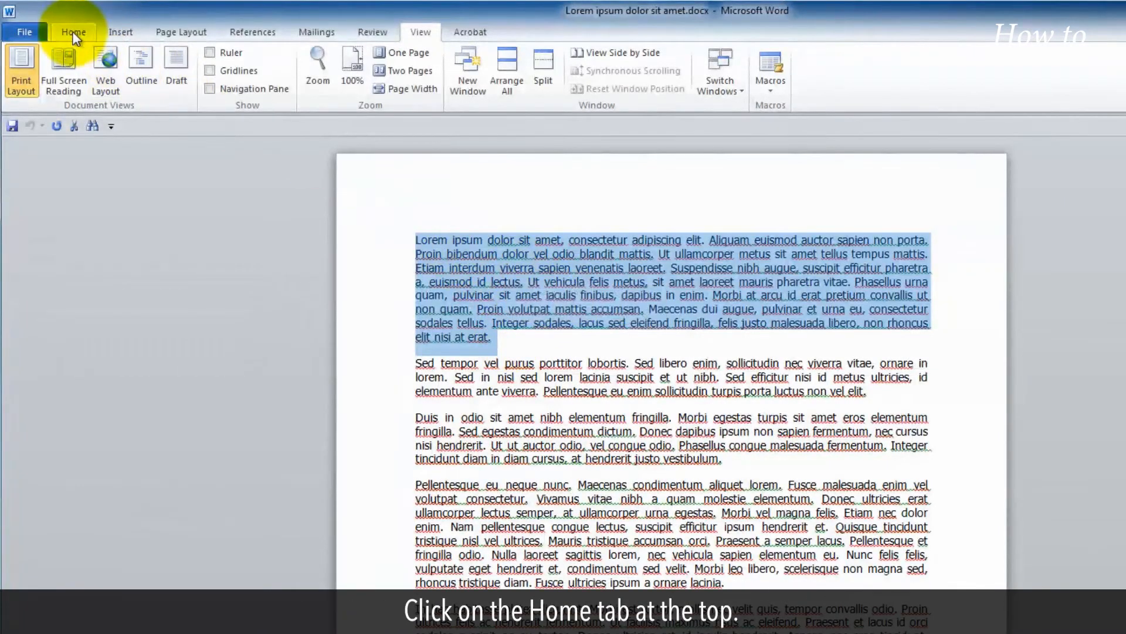
Switch to the Home tab to show the paragraph formatting commands
left_click(73, 32)
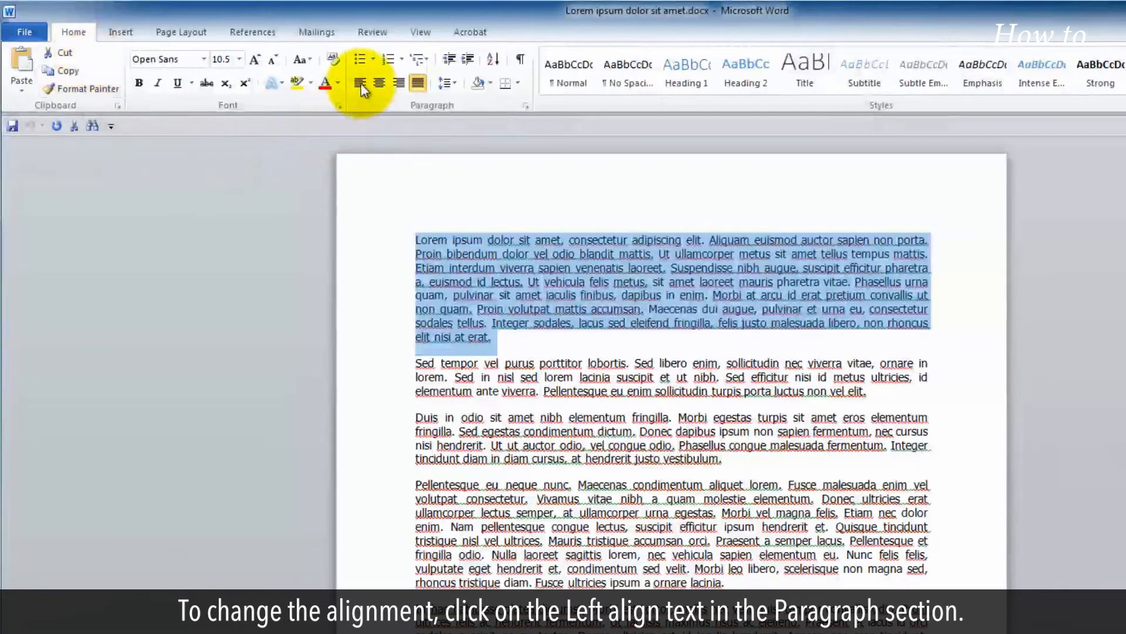
Cycle the first paragraph through left, center and right alignment, ending on Justify
left_click(360, 82)
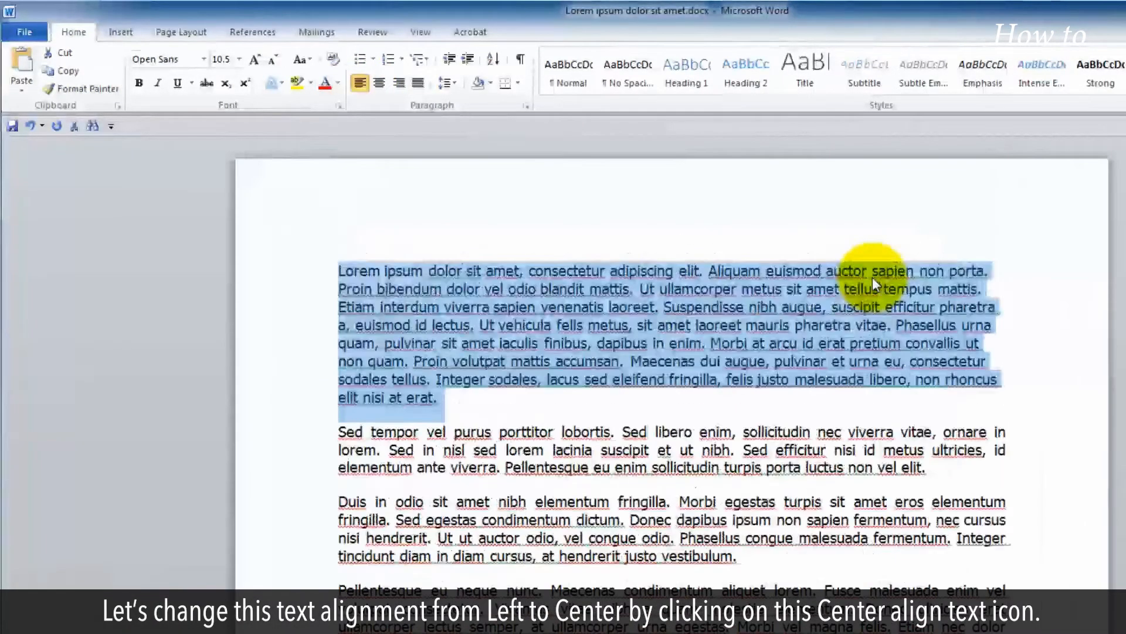
mouse_move(499, 135)
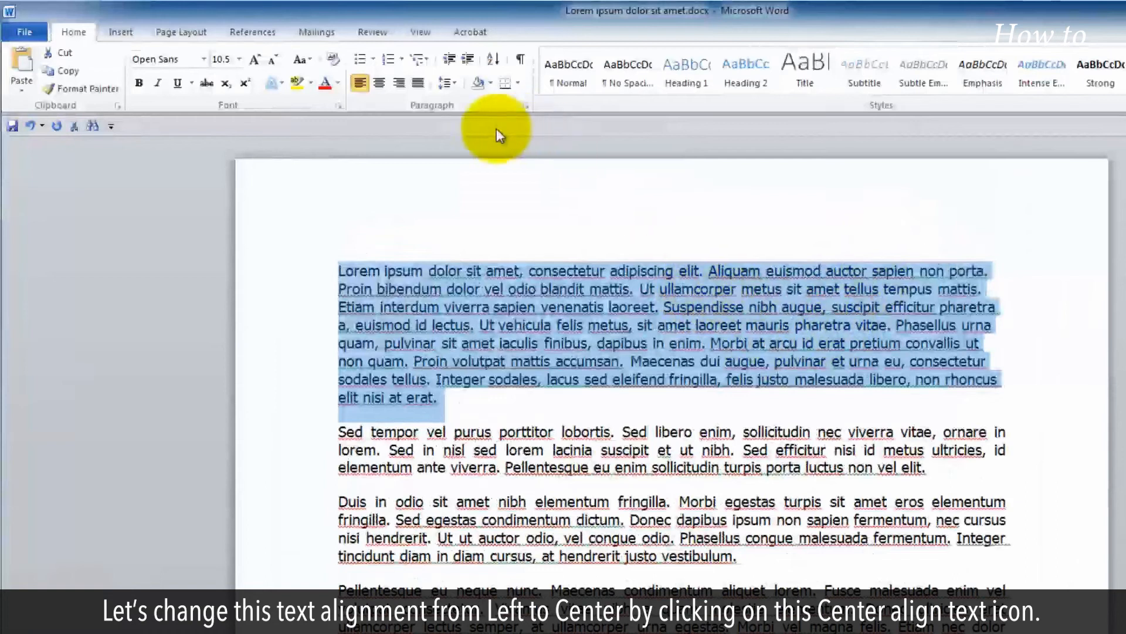
left_click(380, 82)
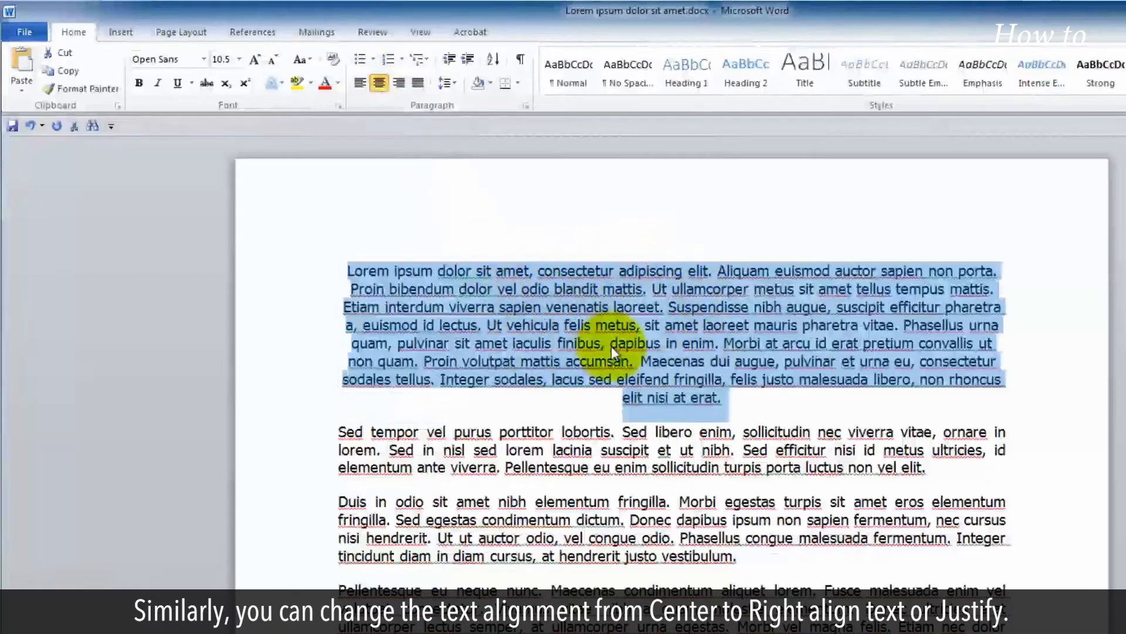
left_click(417, 82)
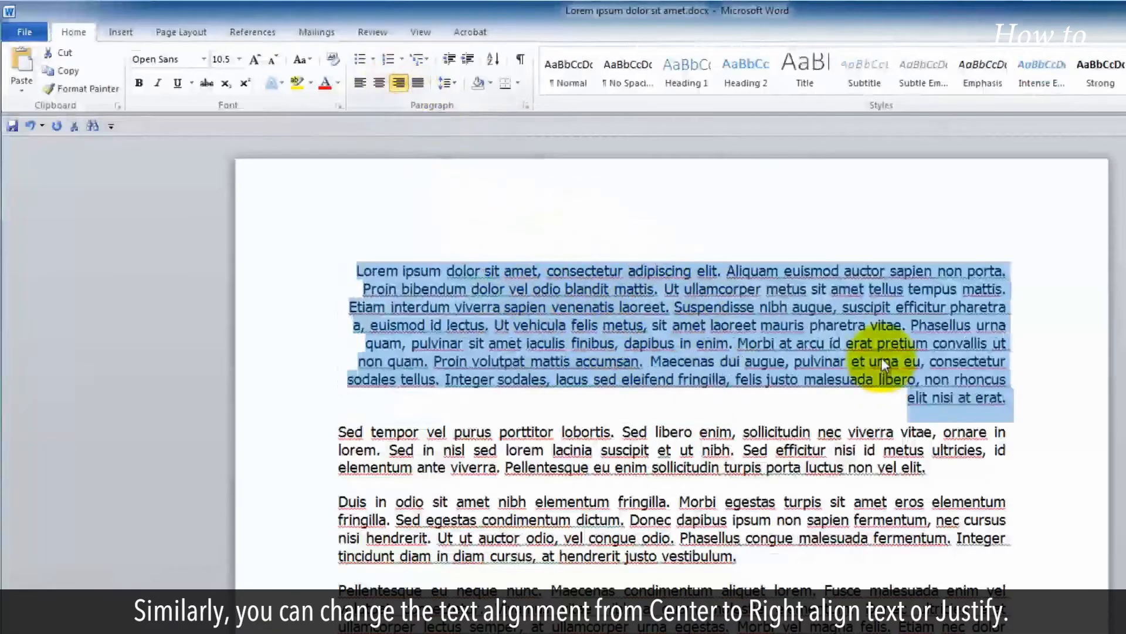
left_click(418, 82)
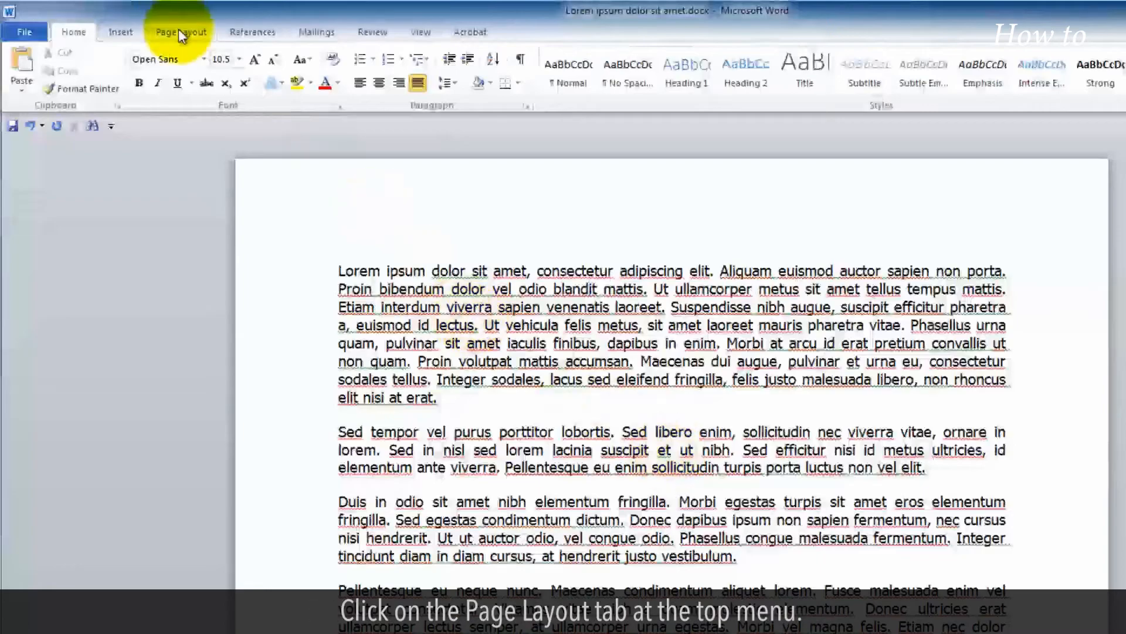
Open the Page Setup dialog from the Page Layout ribbon
left_click(180, 31)
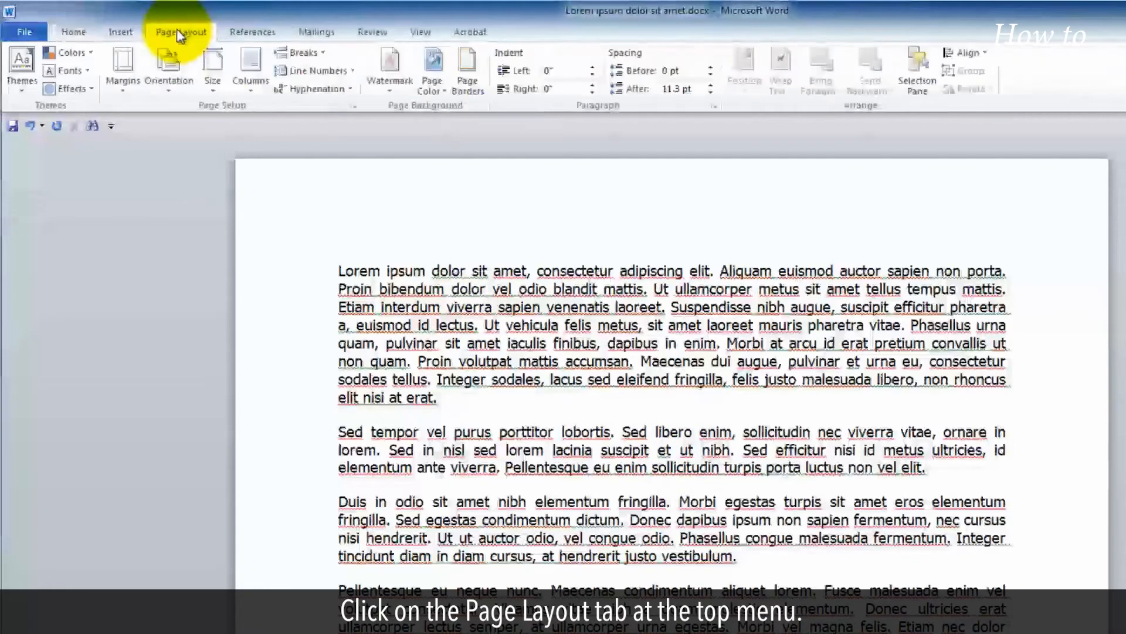
left_click(180, 32)
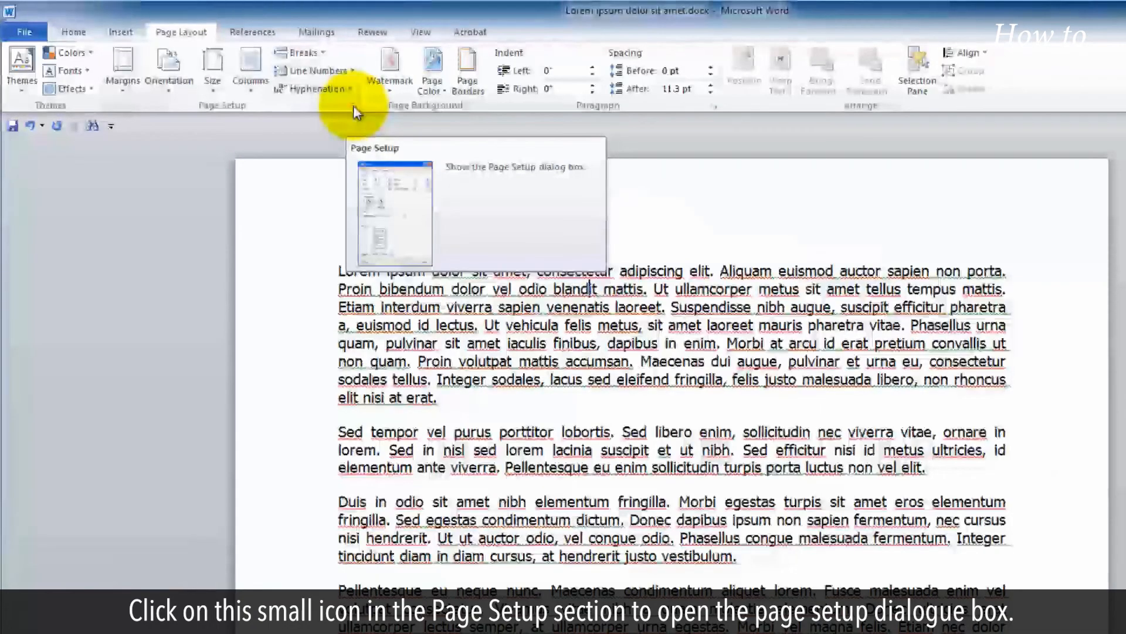
left_click(372, 105)
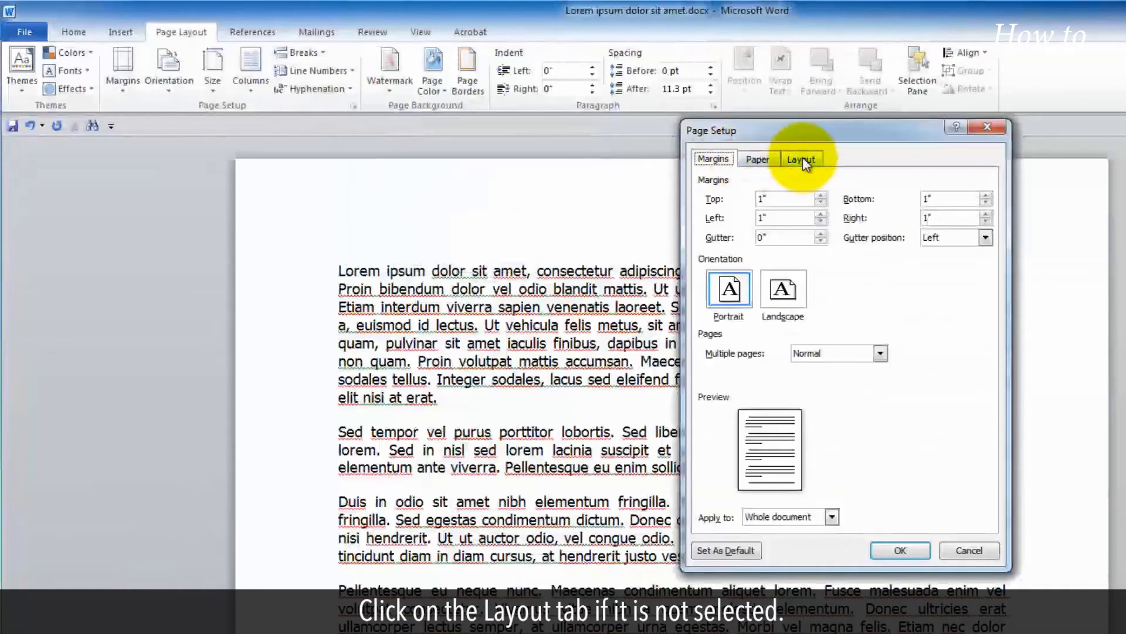
Set the page's vertical alignment to Center on Page Setup's Layout tab
left_click(801, 159)
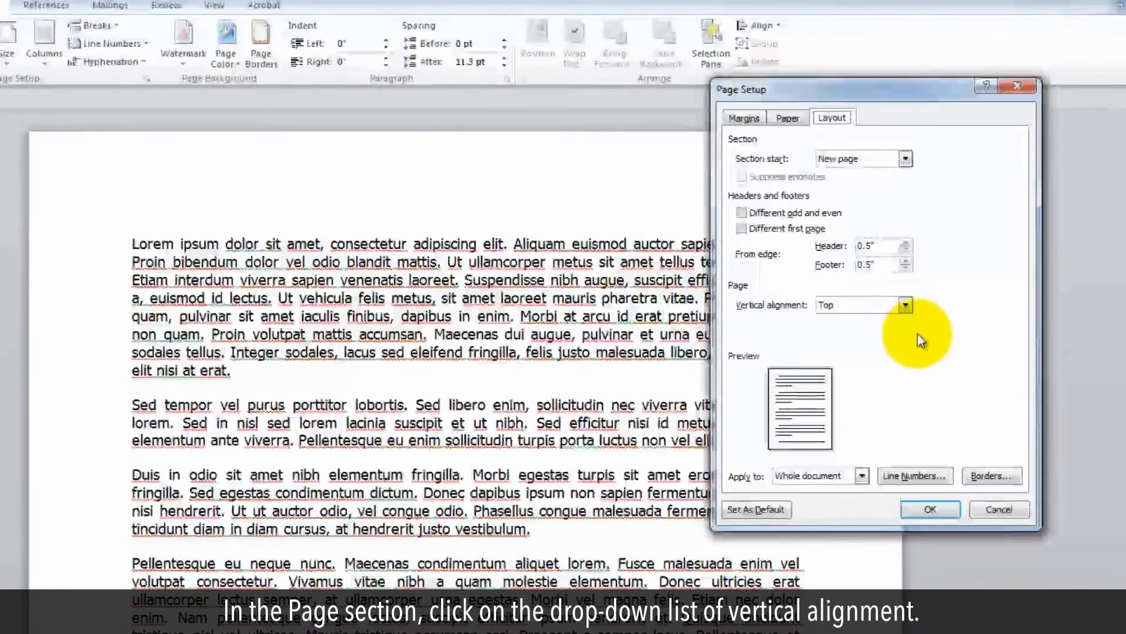
left_click(905, 305)
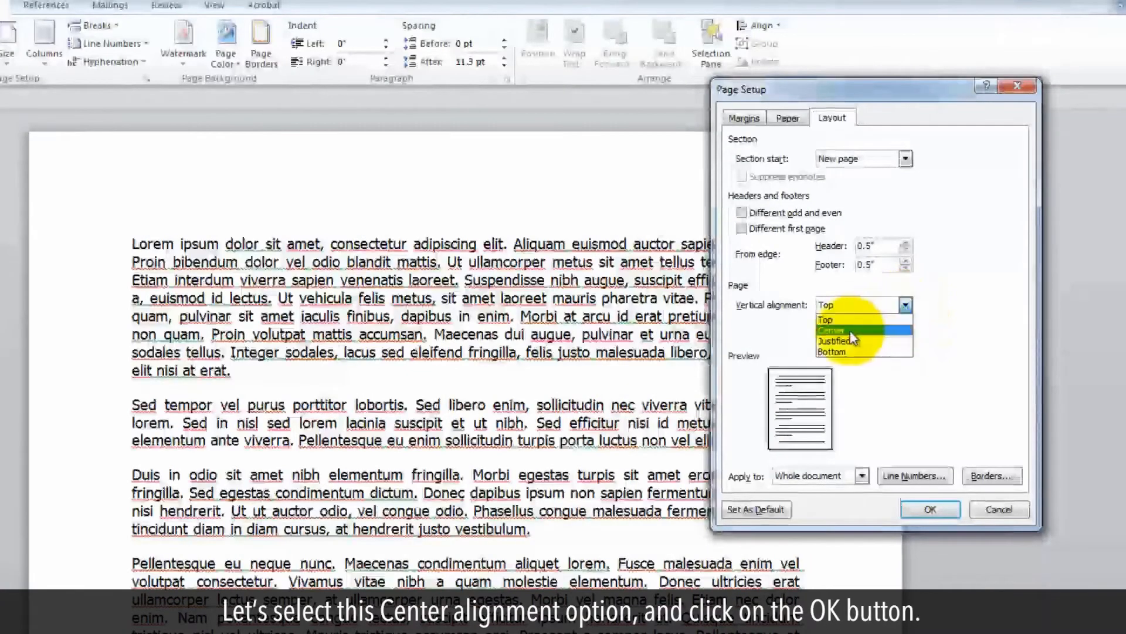
left_click(831, 330)
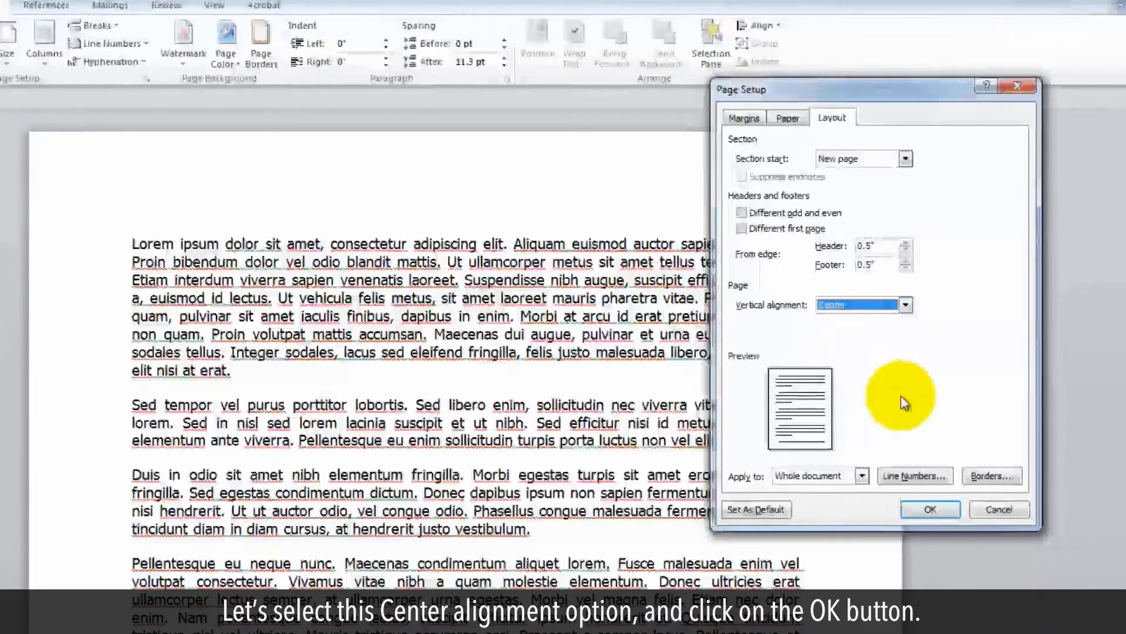
left_click(929, 510)
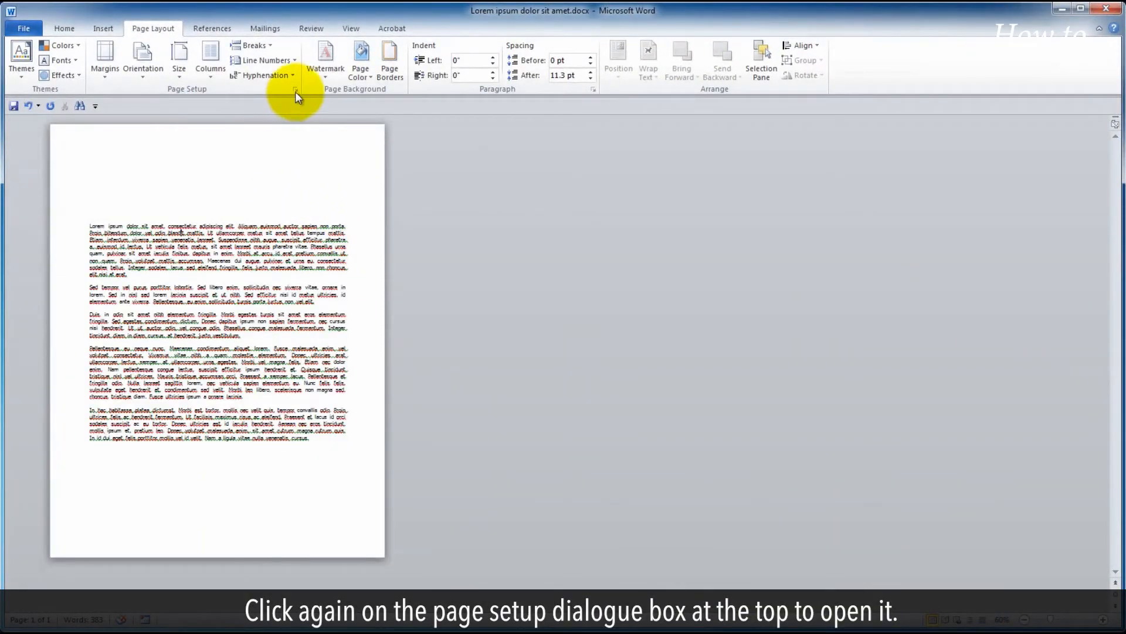
Reopen Page Setup and set vertical alignment to Justified
left_click(294, 90)
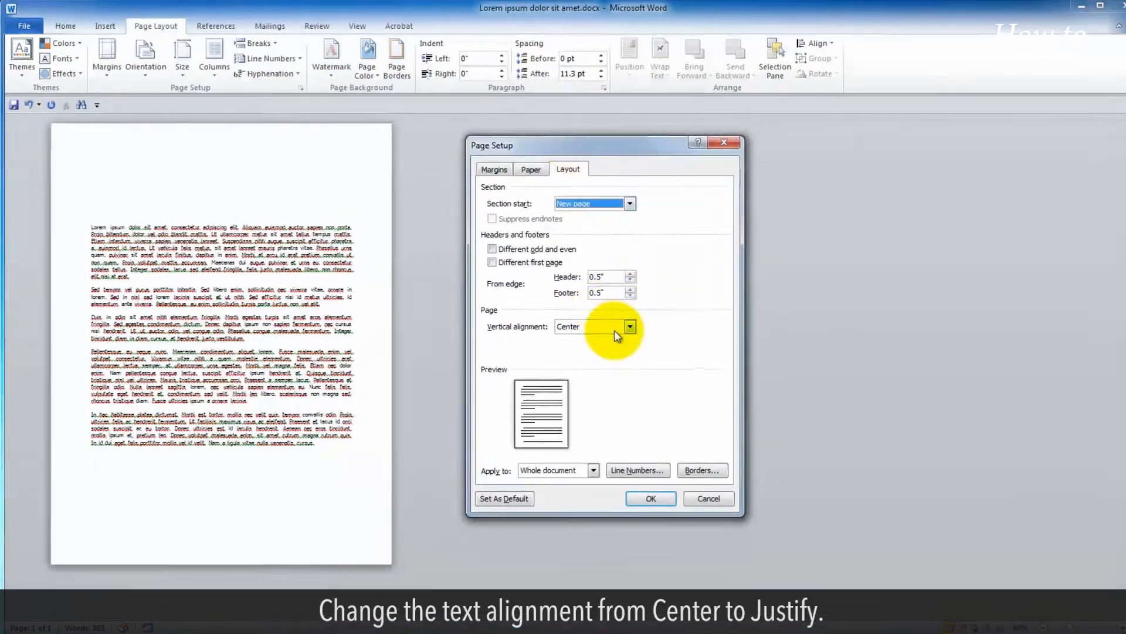
left_click(631, 327)
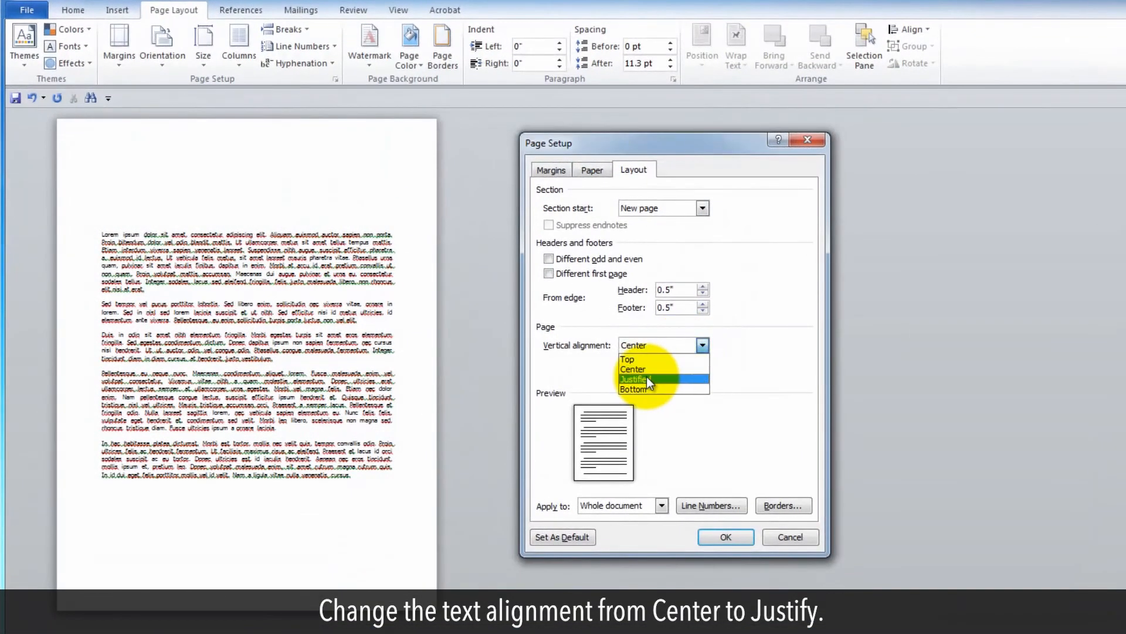
left_click(635, 379)
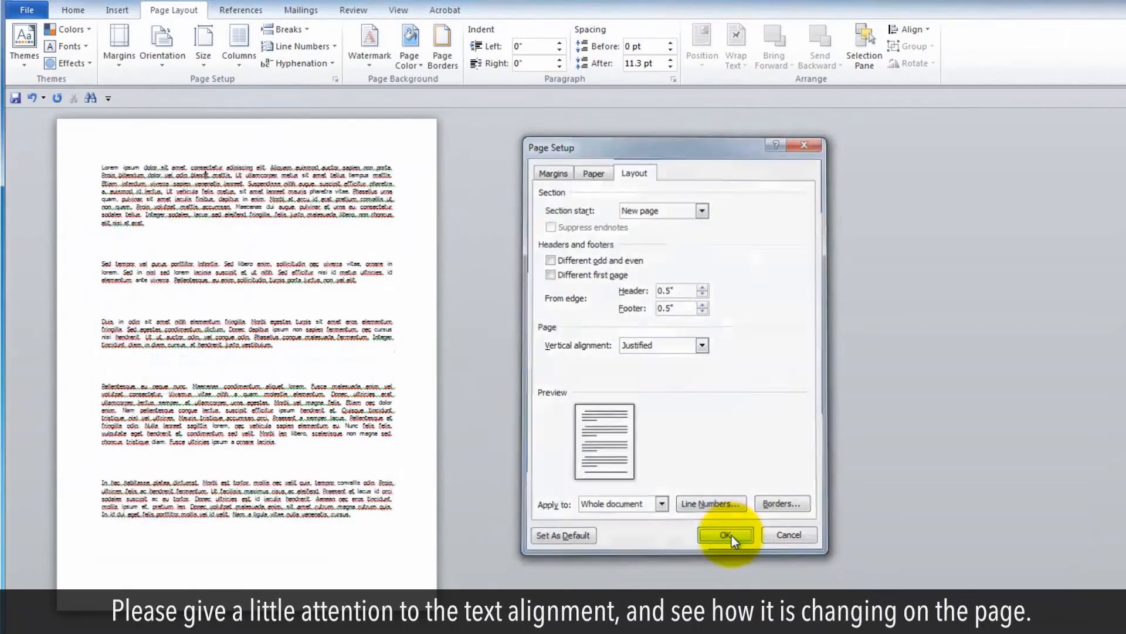
left_click(726, 534)
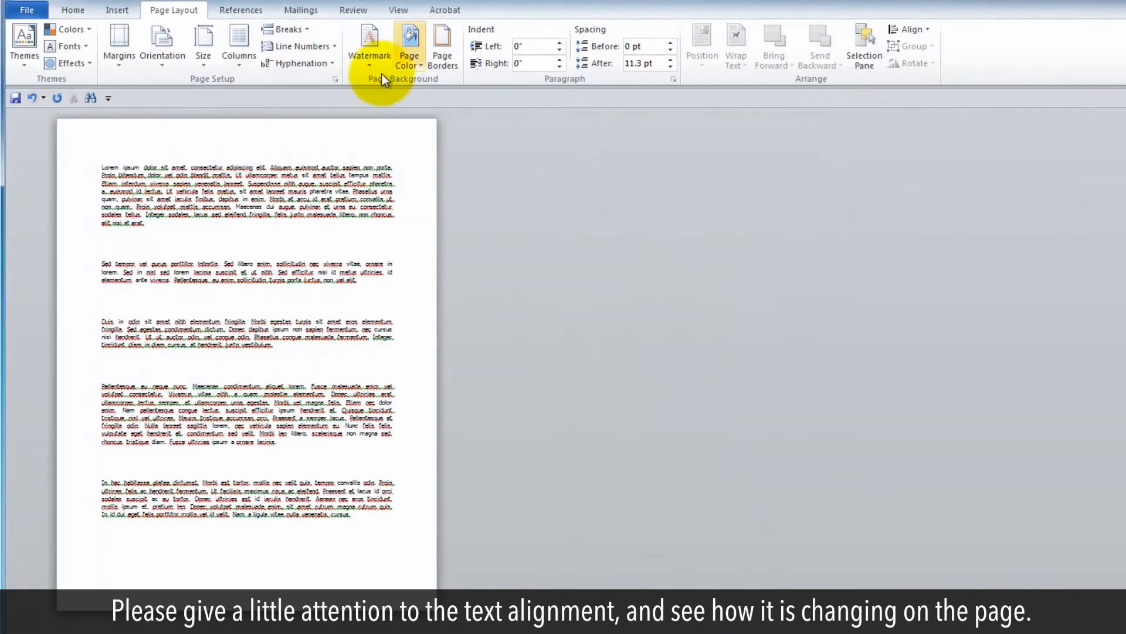
Apply Bottom vertical alignment in Page Setup, then change it to Top
left_click(335, 79)
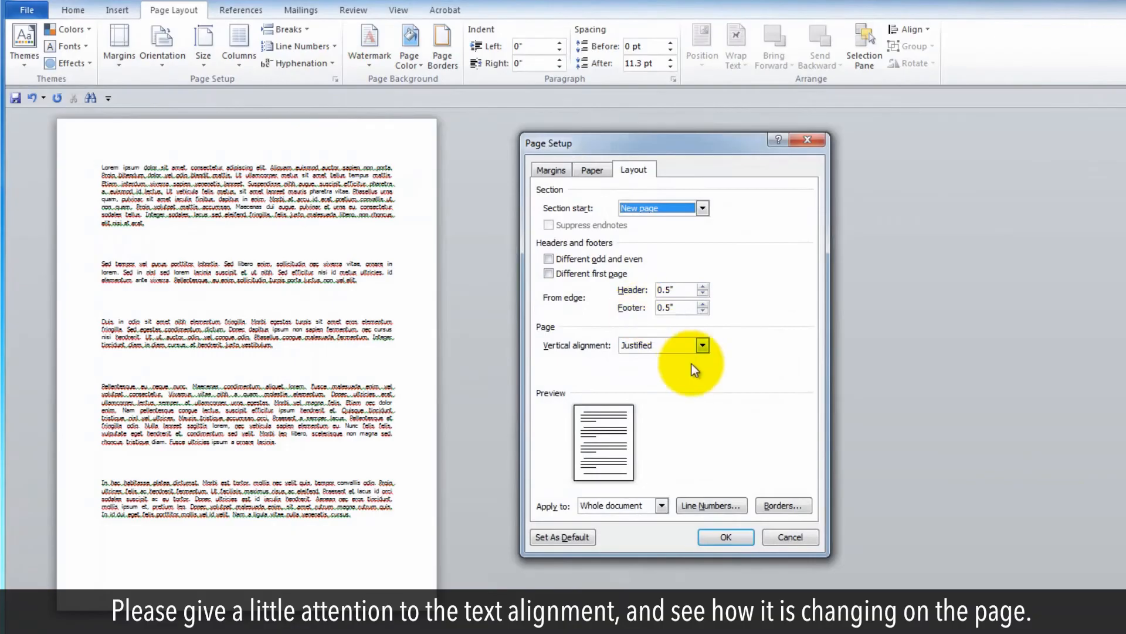
left_click(701, 345)
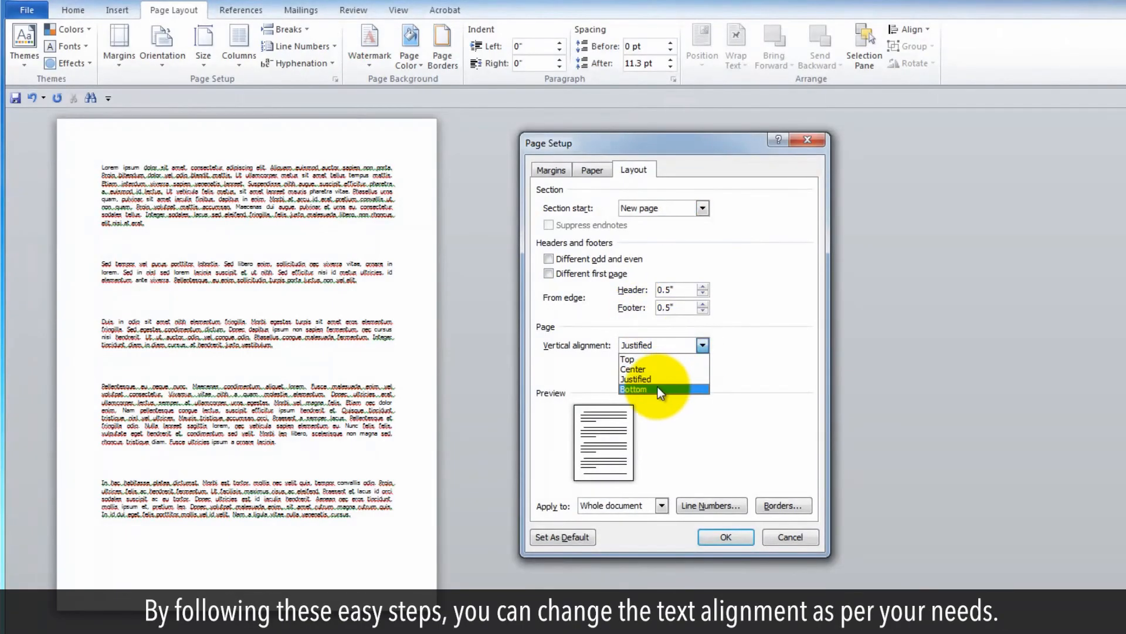
left_click(633, 388)
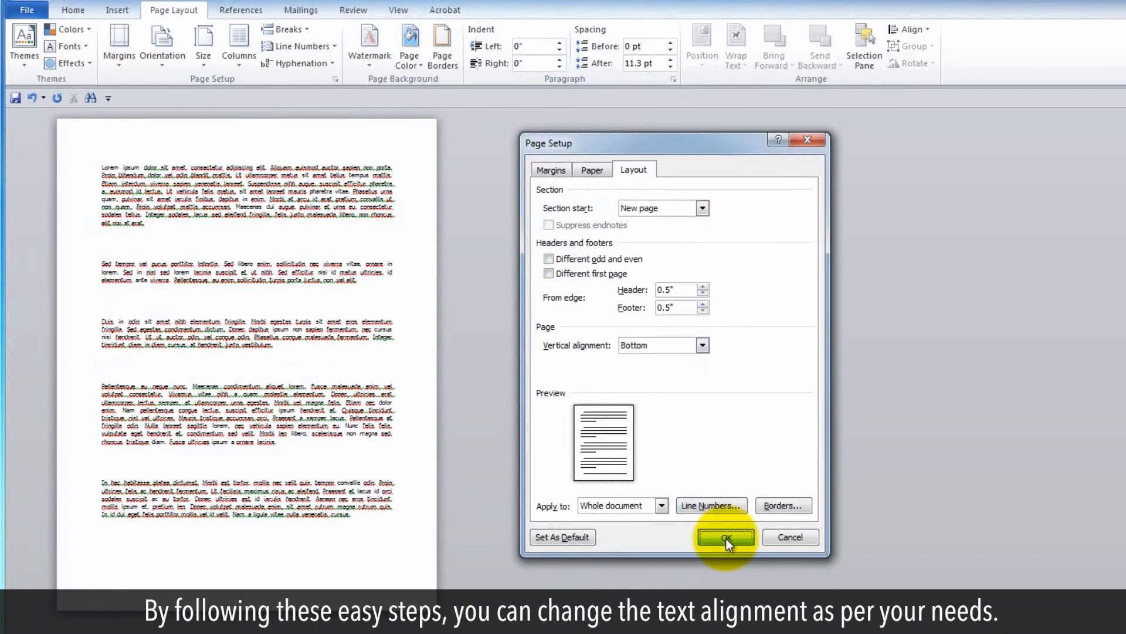
left_click(725, 537)
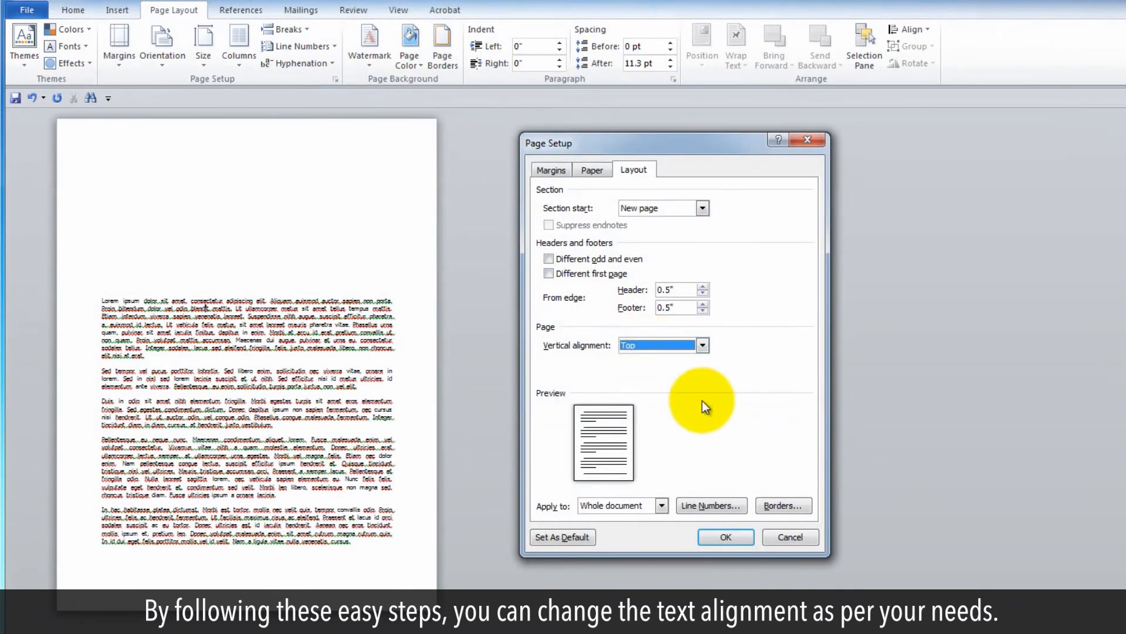
left_click(724, 536)
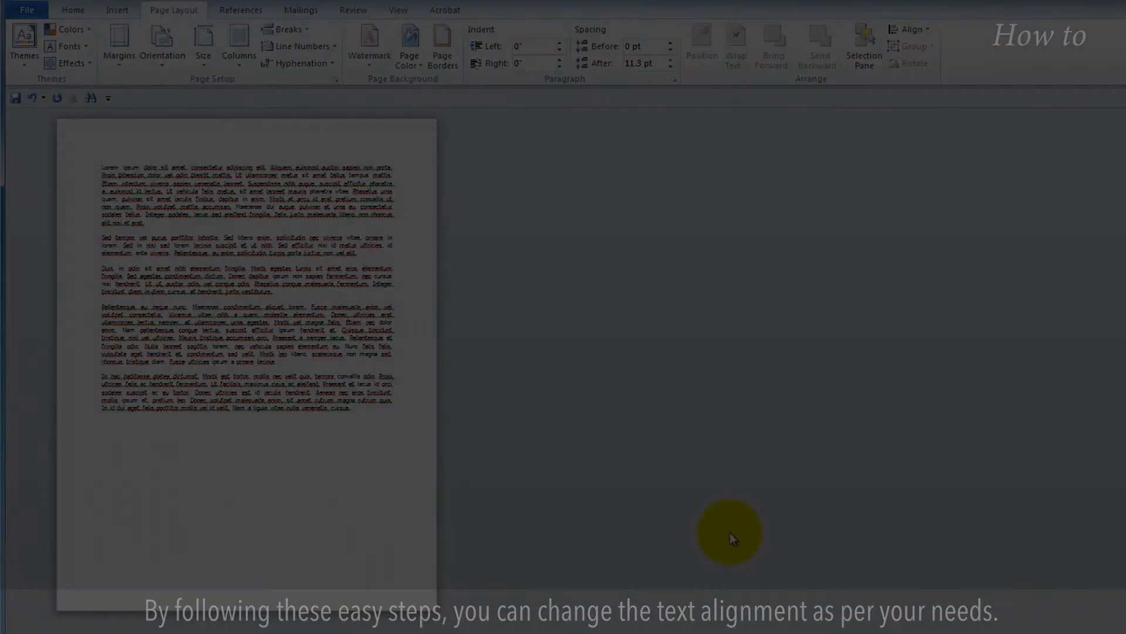